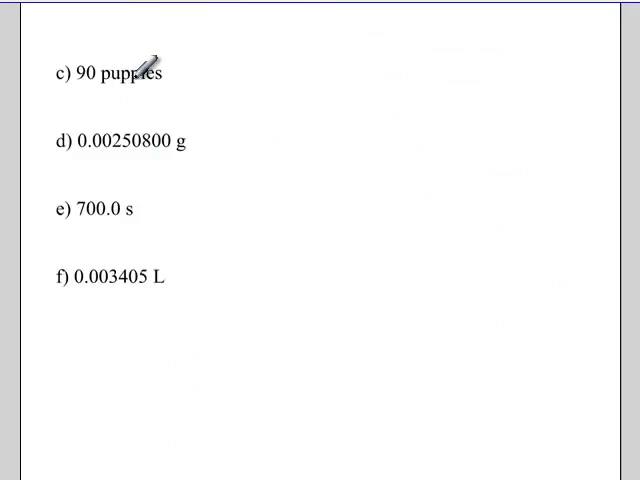
pyautogui.moveTo(190, 37)
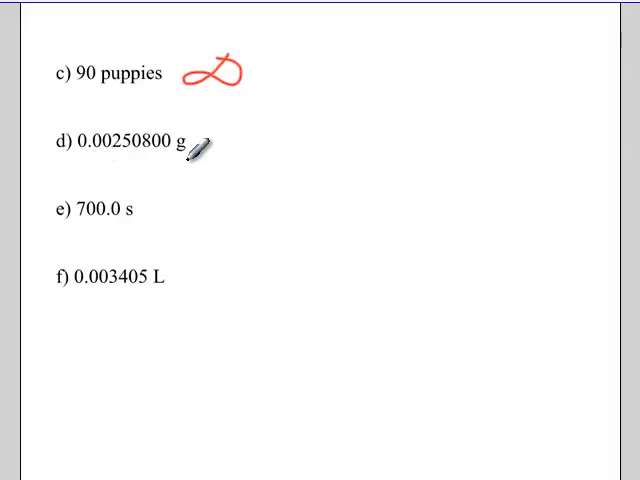
pyautogui.moveTo(175, 143)
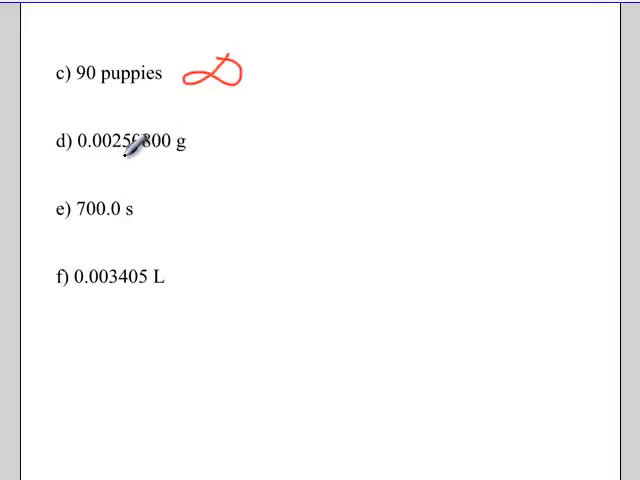
pyautogui.moveTo(205, 148)
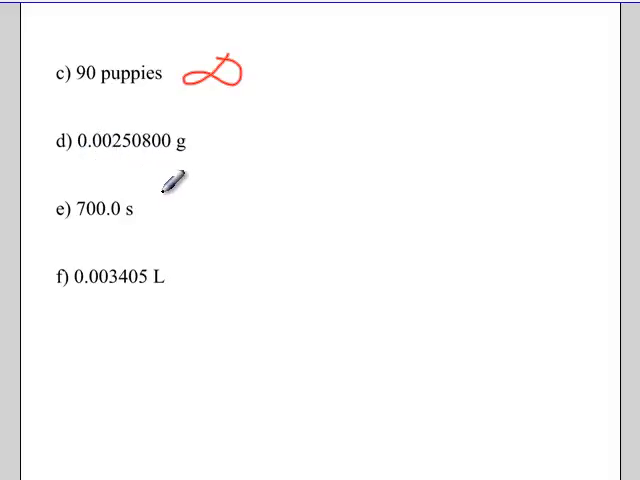
pyautogui.moveTo(127, 138)
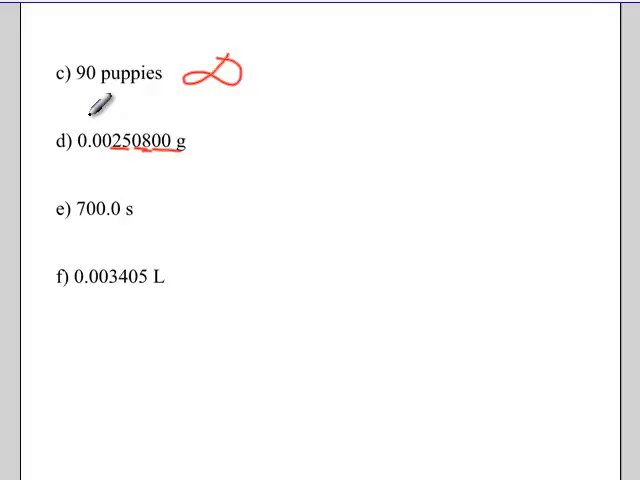
pyautogui.moveTo(128, 80)
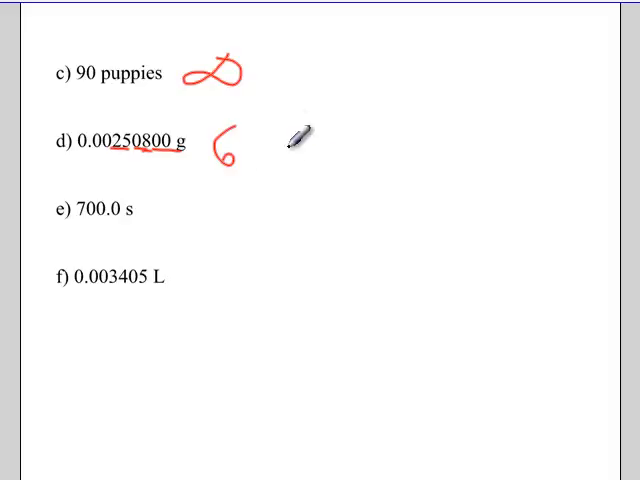
pyautogui.moveTo(162, 207)
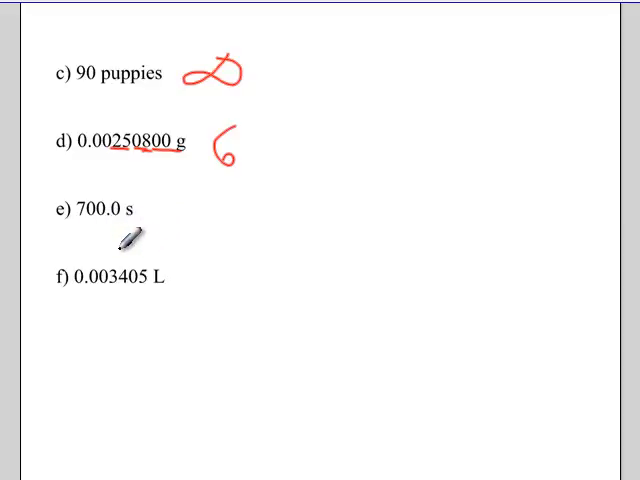
pyautogui.moveTo(140, 222)
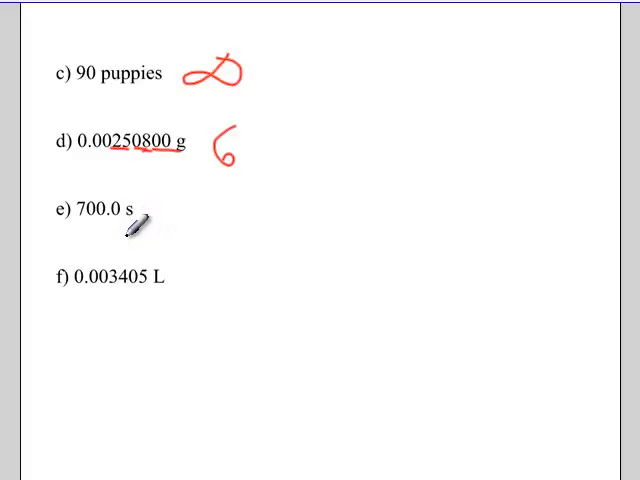
pyautogui.moveTo(130, 200)
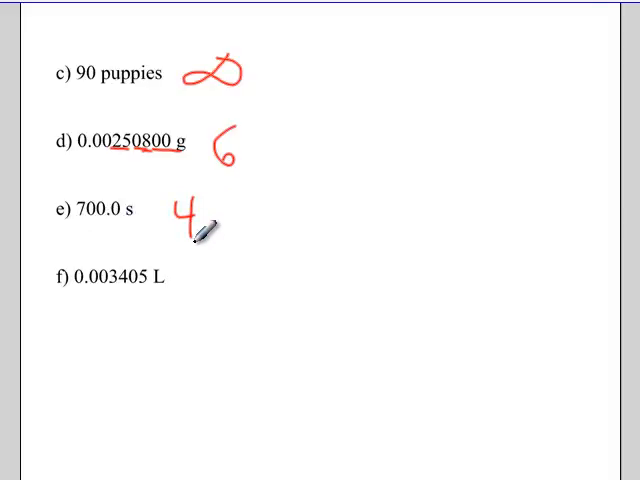
pyautogui.moveTo(100, 290)
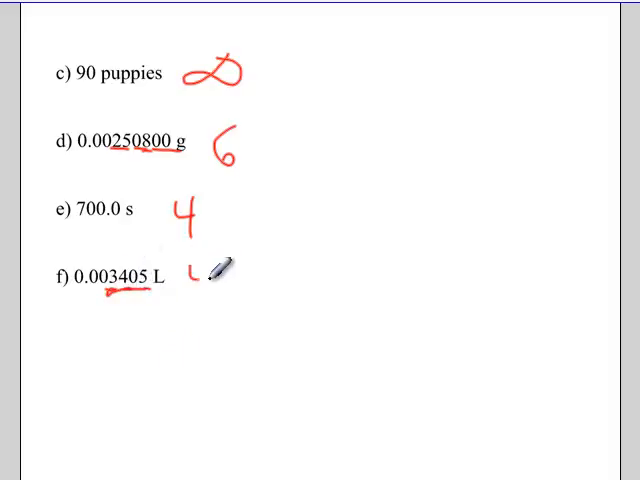
# Write a red 4 beside the underlined 0.003405 L in item f.
pyautogui.moveTo(195, 265); pyautogui.dragTo(215, 290)
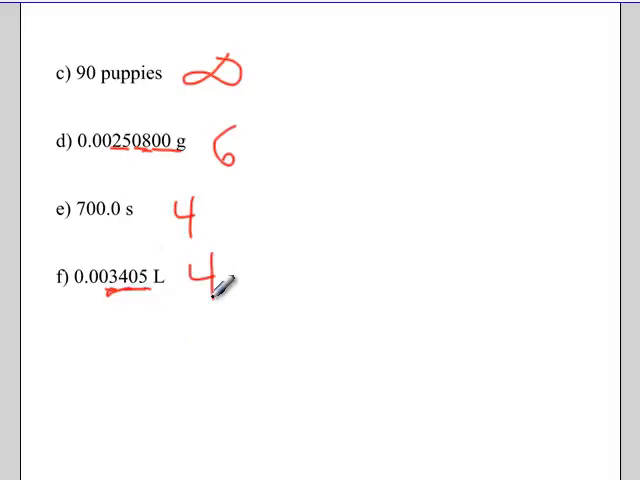